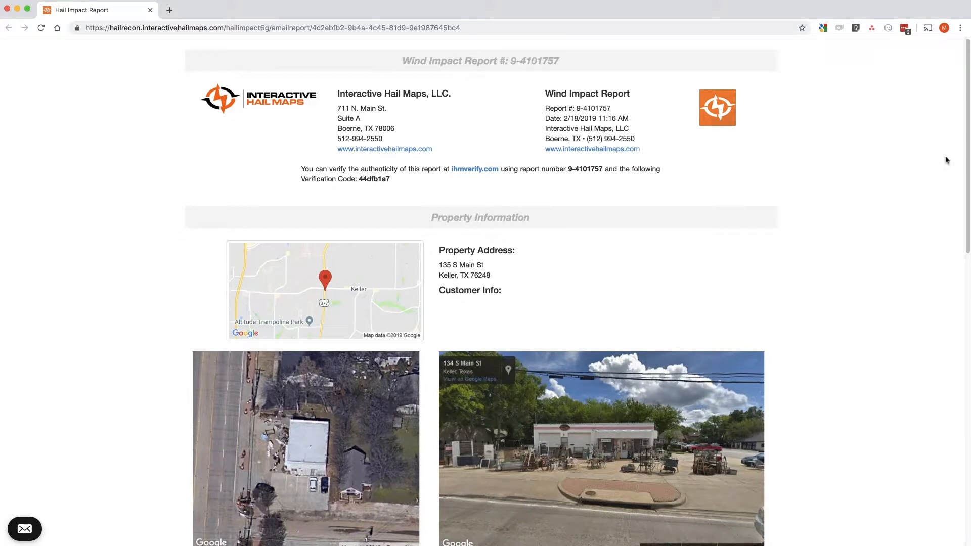
Scroll through the sample Keller, TX wind impact report before returning to the hail map.
{"action": "scroll", "scroll_direction": "down", "scroll_amount": 3}
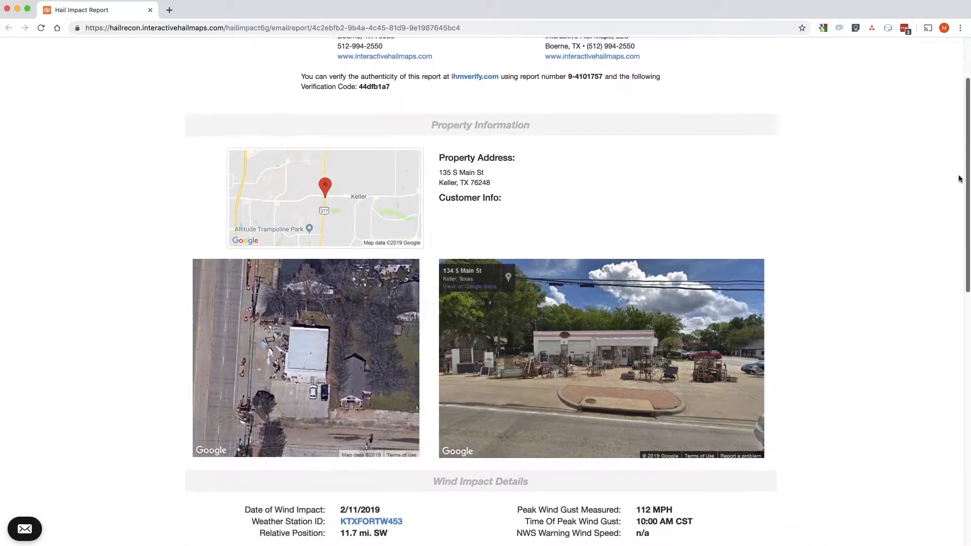
{"action": "scroll", "scroll_direction": "down", "scroll_amount": 3}
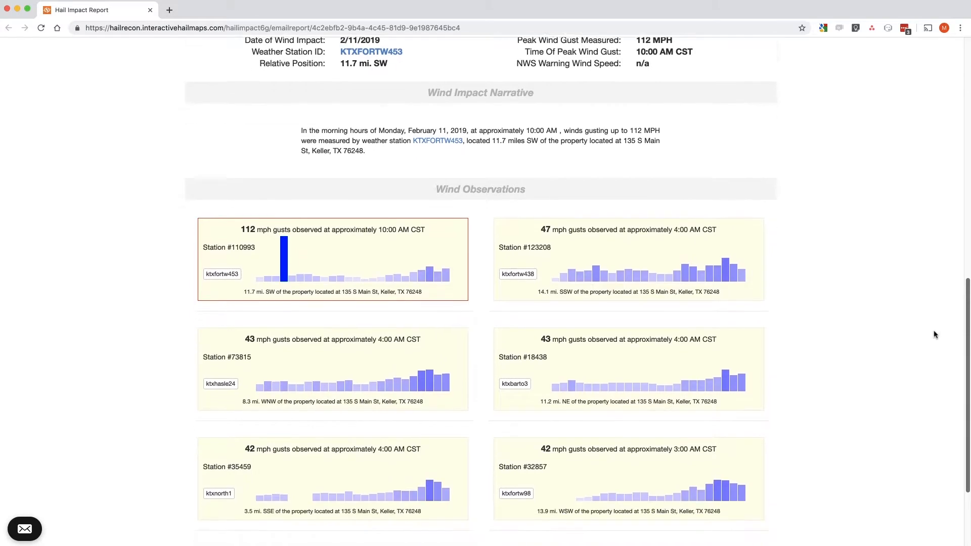
{"action": "scroll", "scroll_direction": "down", "scroll_amount": 3}
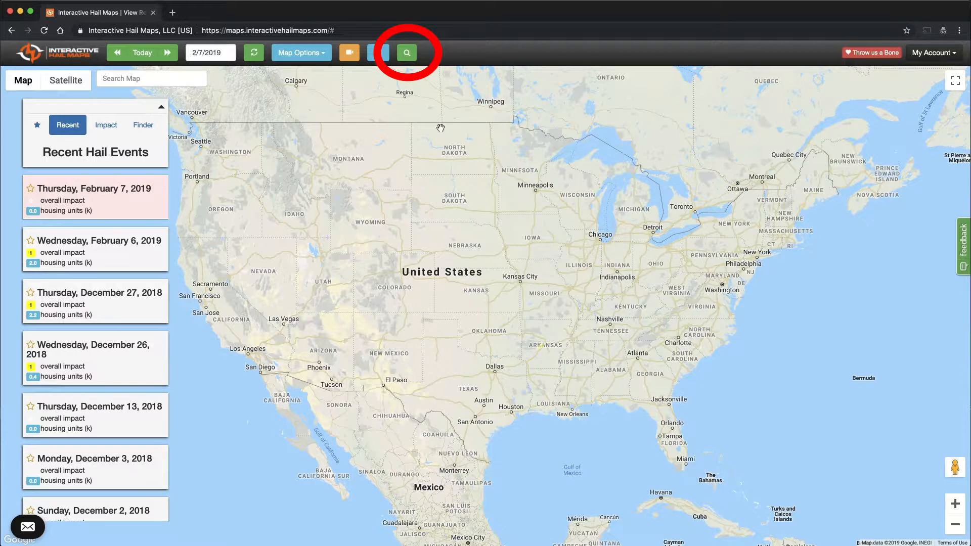
Look up 135 S. Main St., Keller, TX 76248 and open the new marker's detail card.
{"action": "left_click", "coordinate": [407, 51]}
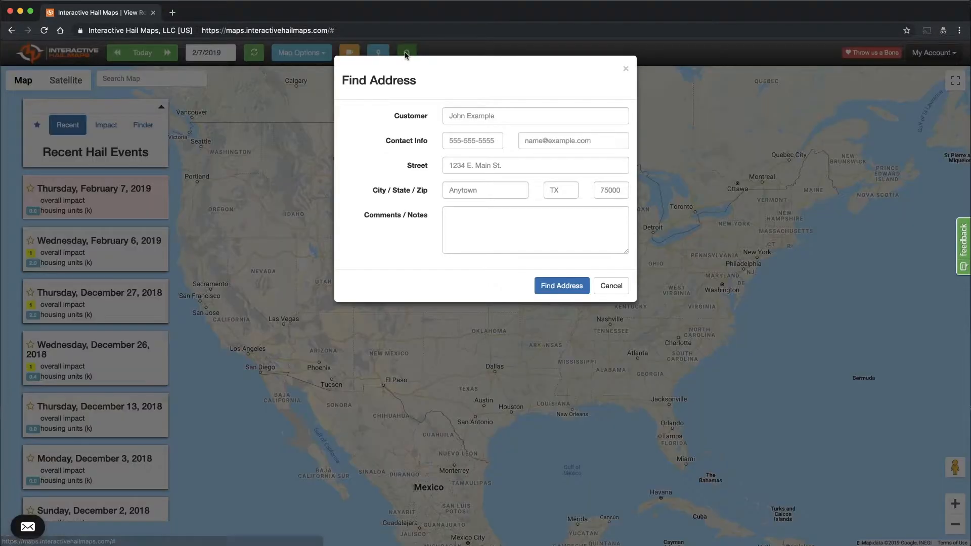
{"action": "left_click", "coordinate": [534, 165]}
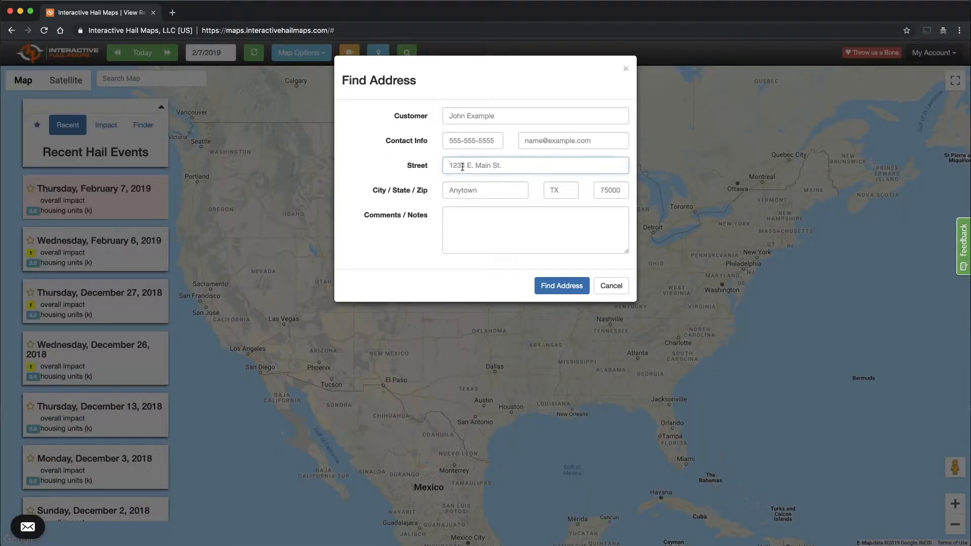
{"action": "type", "text": "Keller"}
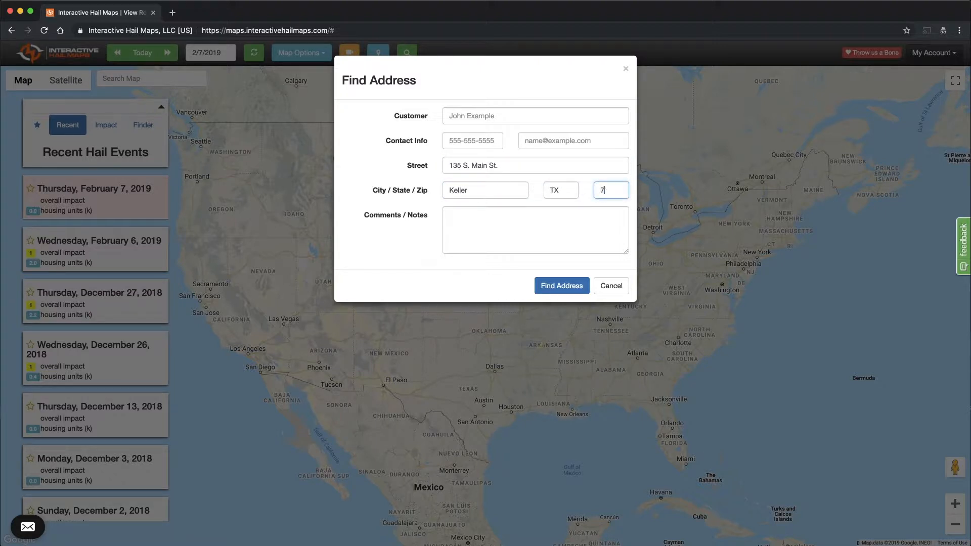
{"action": "type", "text": "6248"}
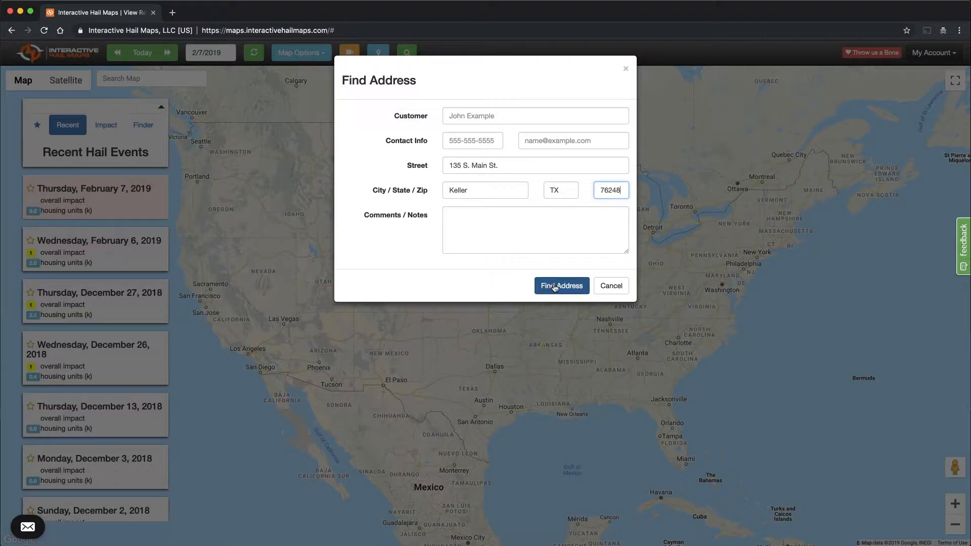
{"action": "left_click", "coordinate": [561, 285]}
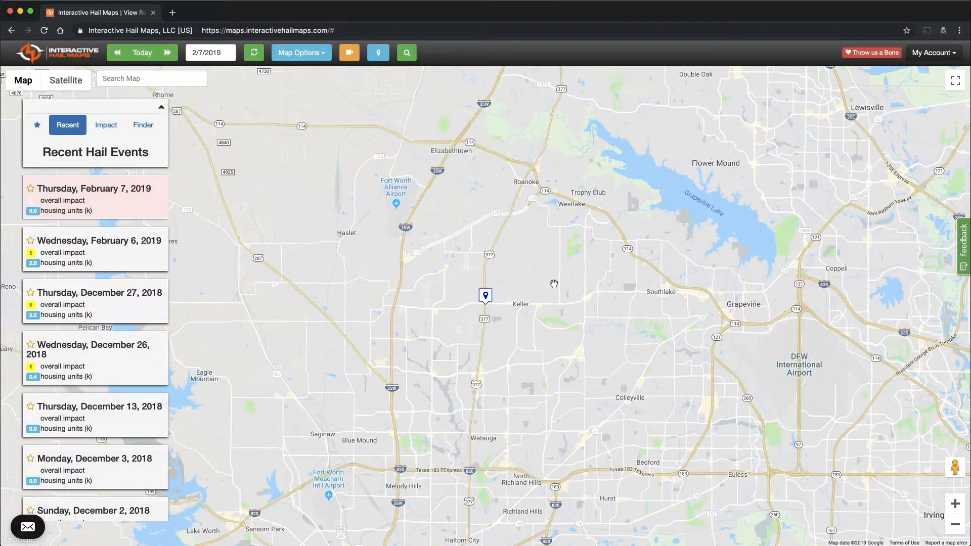
{"action": "mouse_move", "coordinate": [540, 290]}
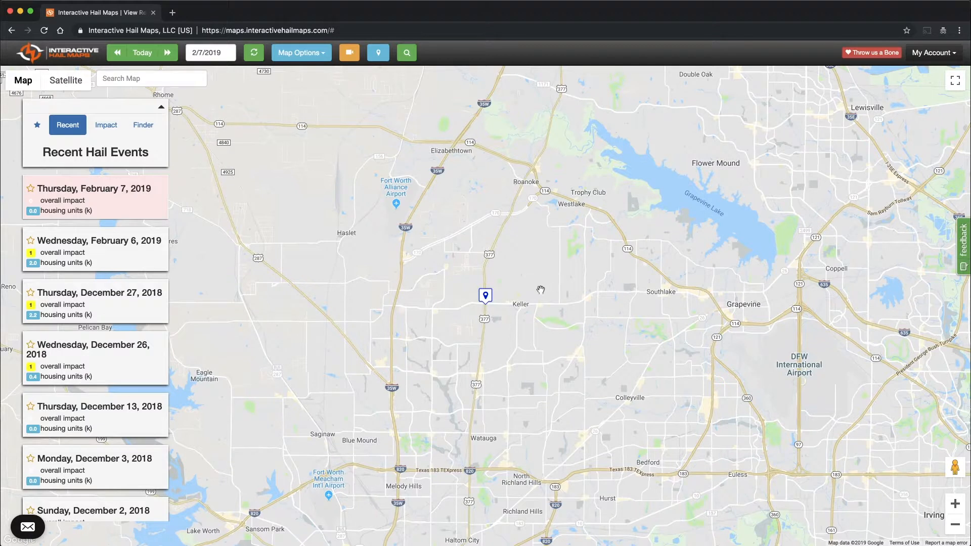
{"action": "left_click", "coordinate": [487, 295]}
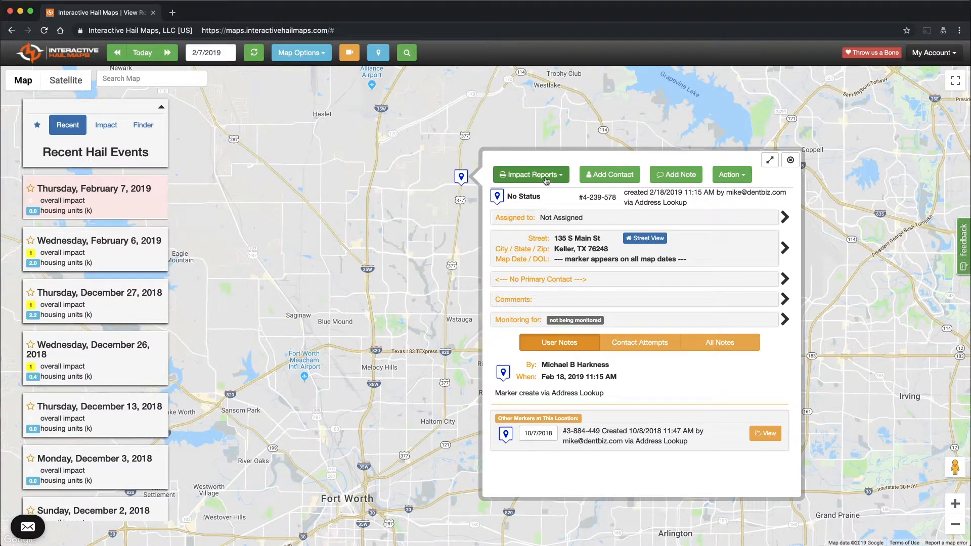
Create a new impact report from the Keller marker's Impact Reports menu.
{"action": "left_click", "coordinate": [530, 174]}
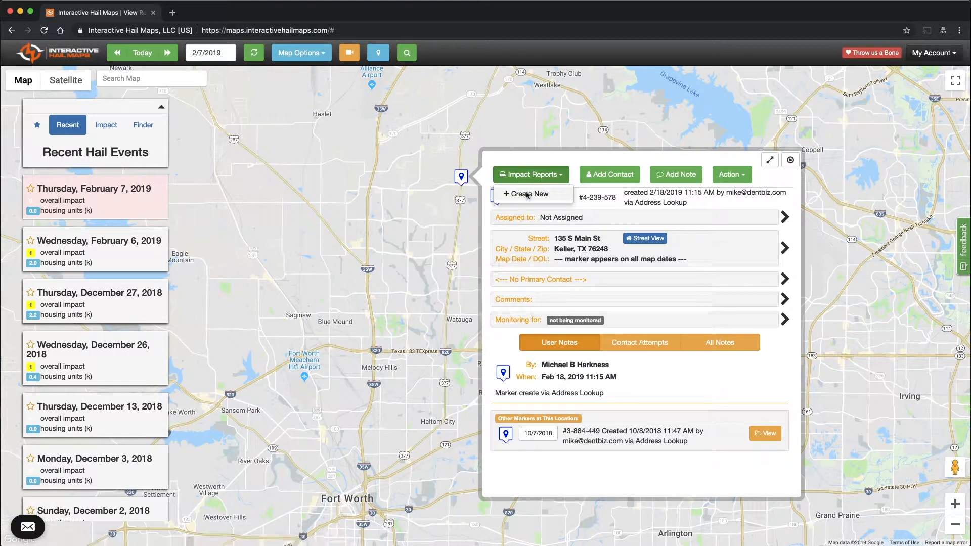
{"action": "left_click", "coordinate": [528, 194]}
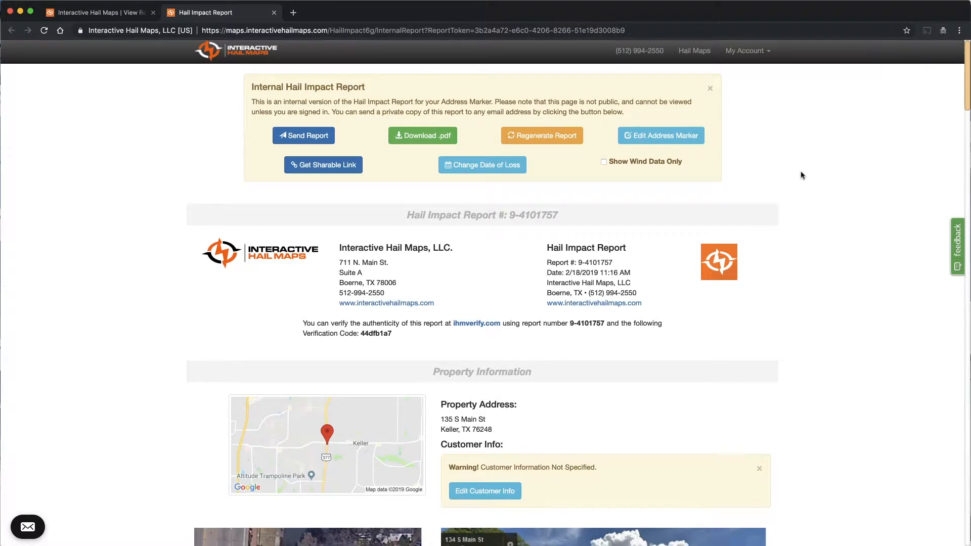
Choose 2/11/2019 from Wind Observation Dates and save it as the report date of loss.
{"action": "scroll", "scroll_direction": "down", "scroll_amount": 3}
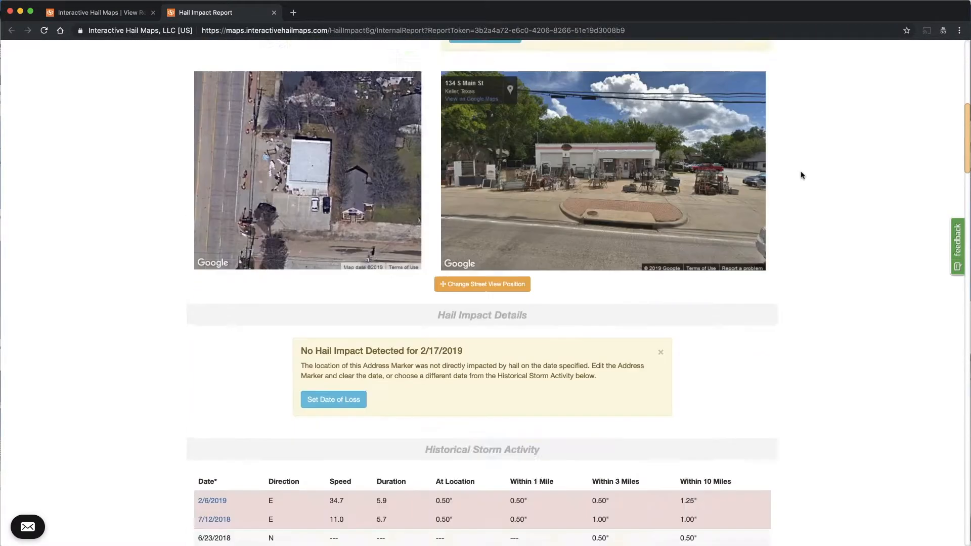
{"action": "scroll", "scroll_direction": "down", "scroll_amount": 3}
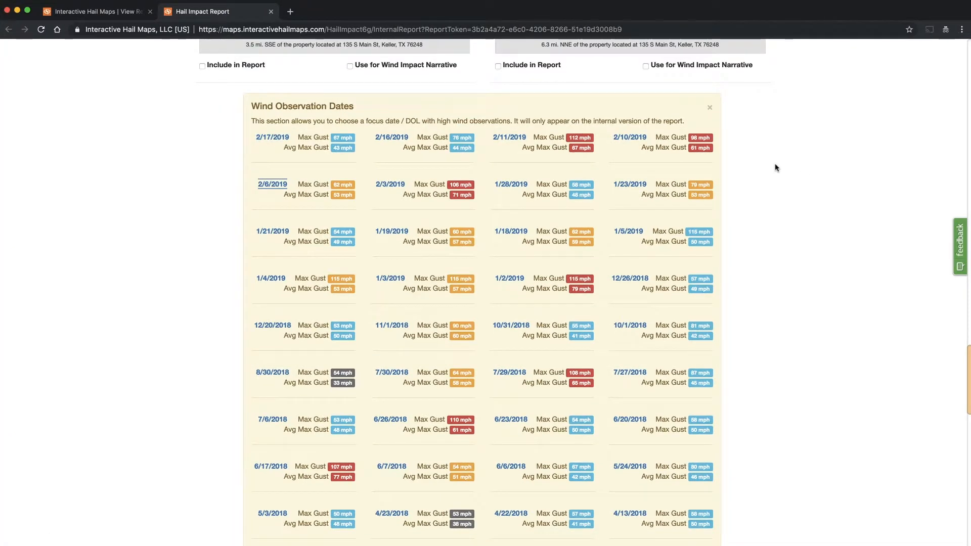
{"action": "left_click", "coordinate": [509, 137]}
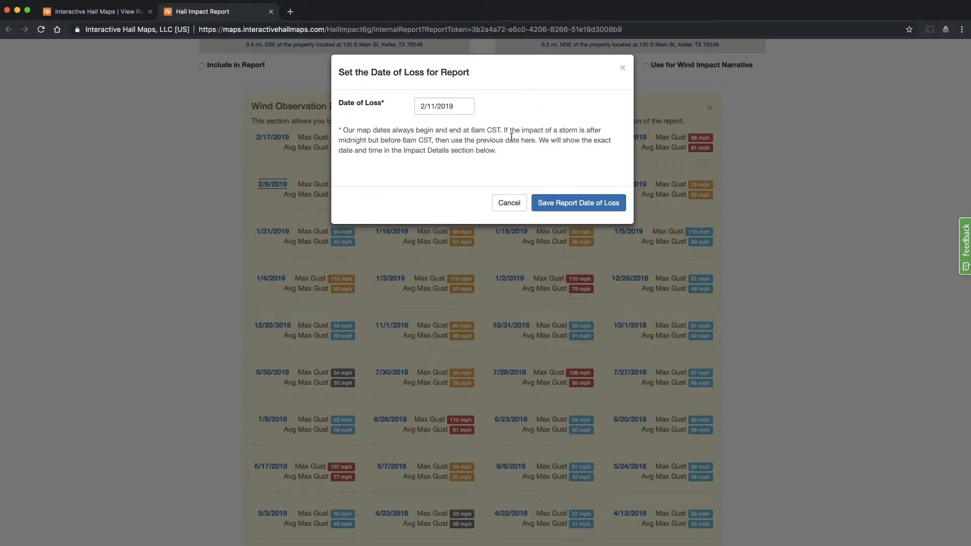
{"action": "left_click", "coordinate": [577, 202]}
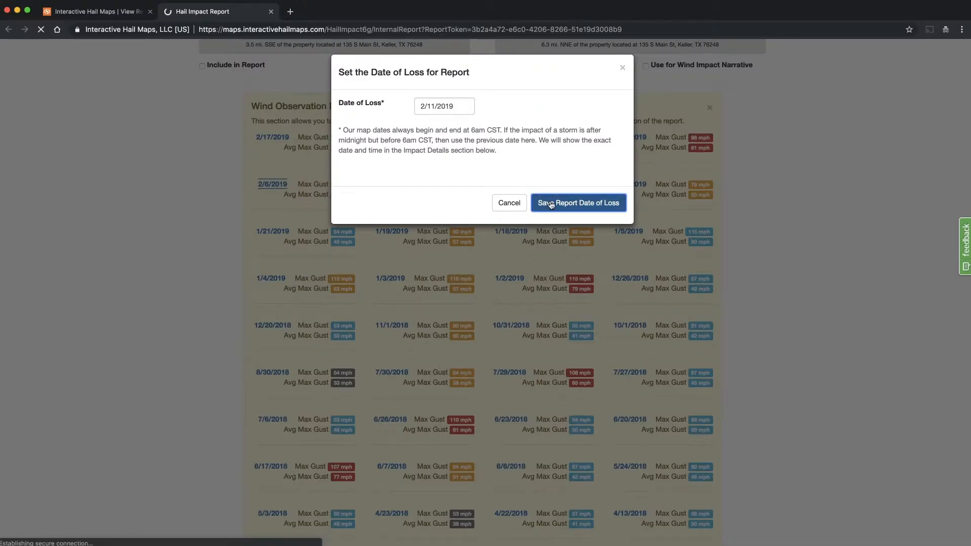
{"action": "left_click", "coordinate": [578, 202]}
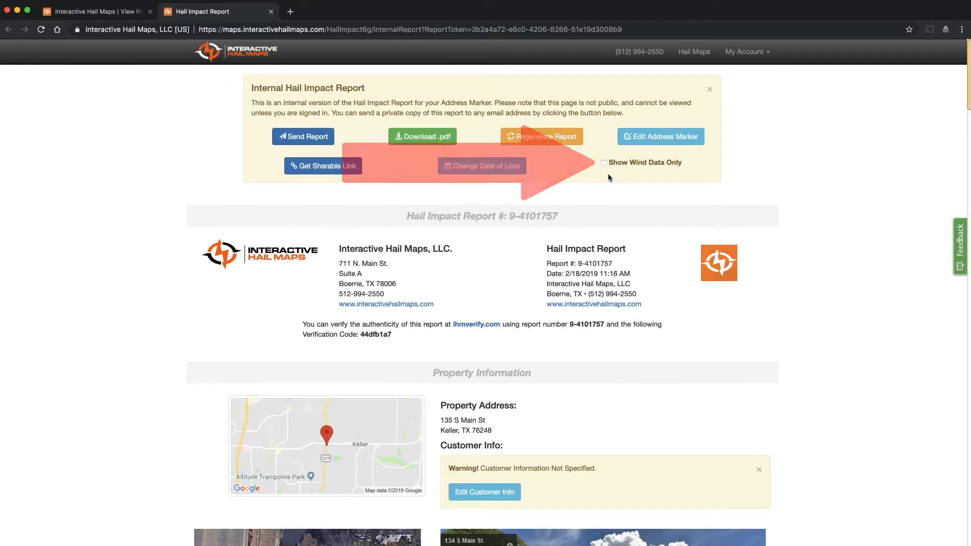
Enable Show Wind Data Only and move down to the Wind Observations list.
{"action": "left_click", "coordinate": [602, 162]}
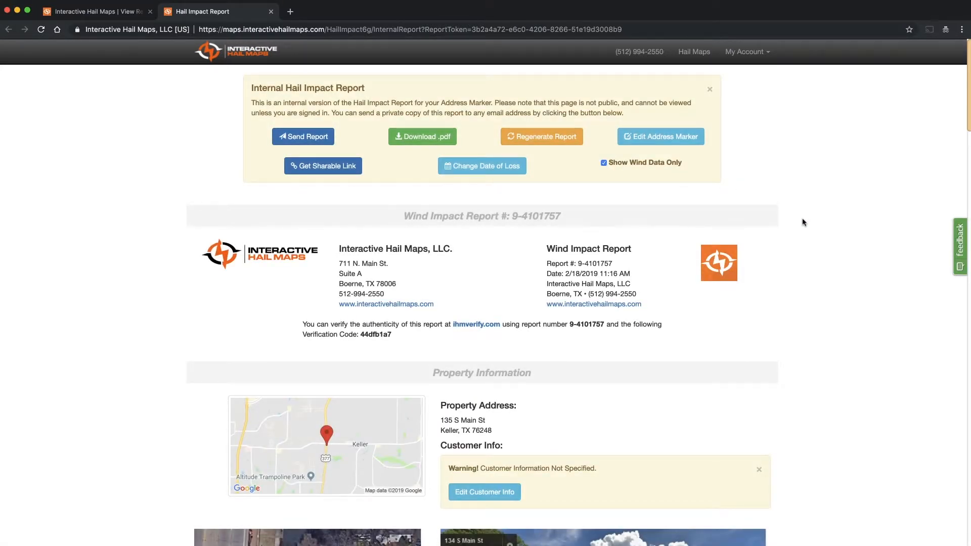
{"action": "scroll", "scroll_direction": "down", "scroll_amount": 3}
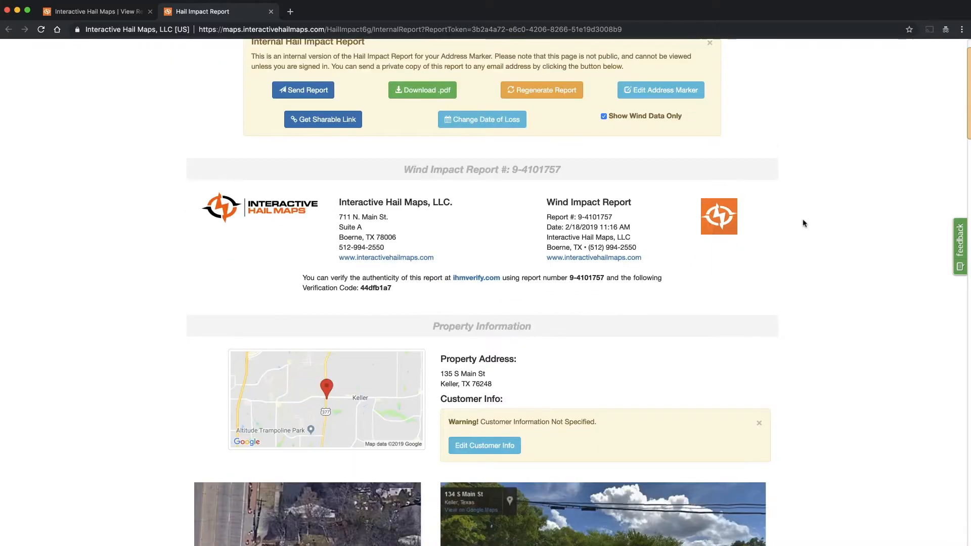
{"action": "scroll", "scroll_direction": "down", "scroll_amount": 3}
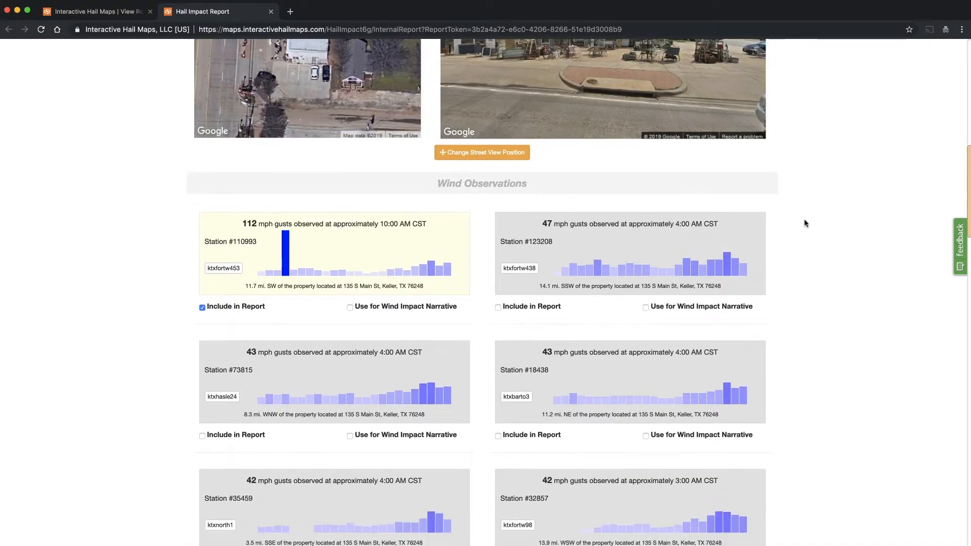
{"action": "scroll", "scroll_direction": "down", "scroll_amount": 3}
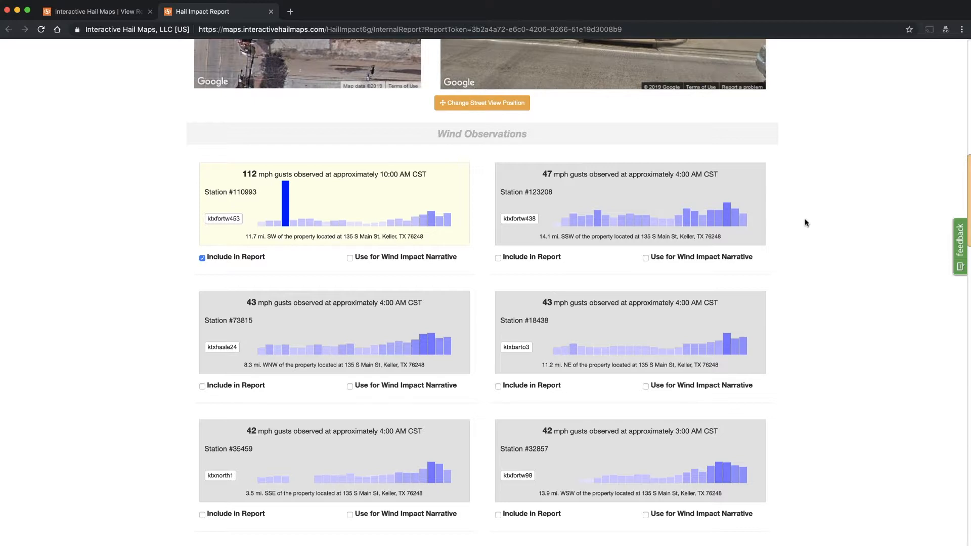
Mark the remaining wind observations, including stations #123208, #73815 and #32857, for inclusion.
{"action": "left_click", "coordinate": [497, 257]}
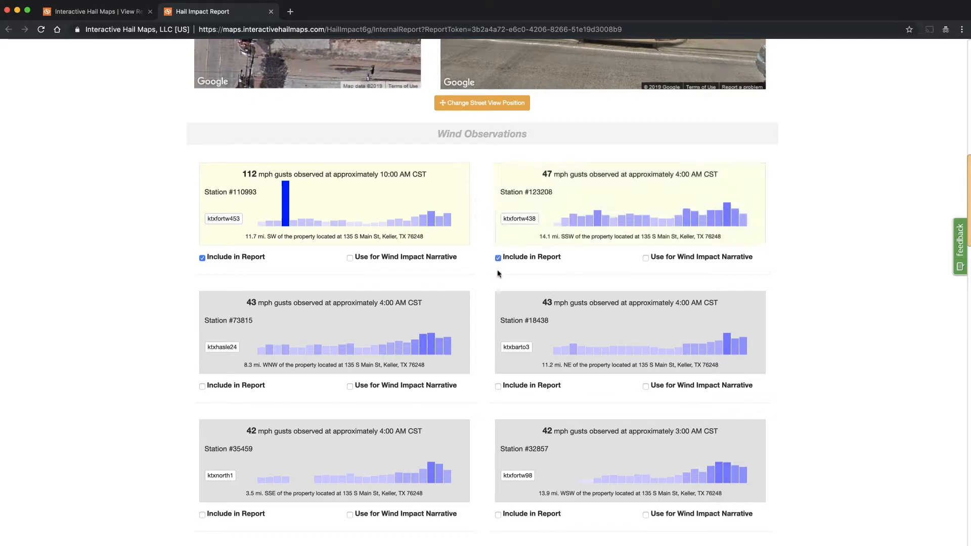
{"action": "left_click", "coordinate": [497, 386]}
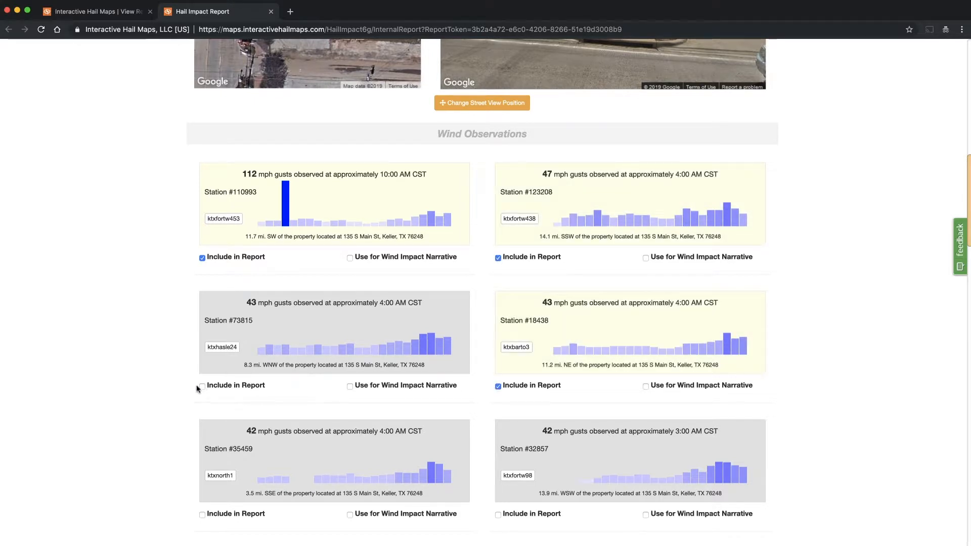
{"action": "left_click", "coordinate": [202, 385]}
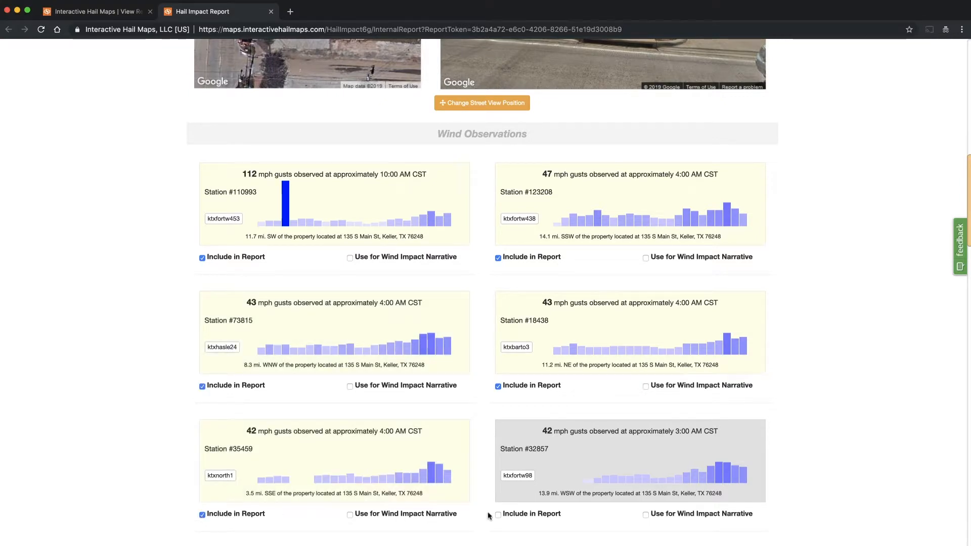
{"action": "left_click", "coordinate": [497, 513]}
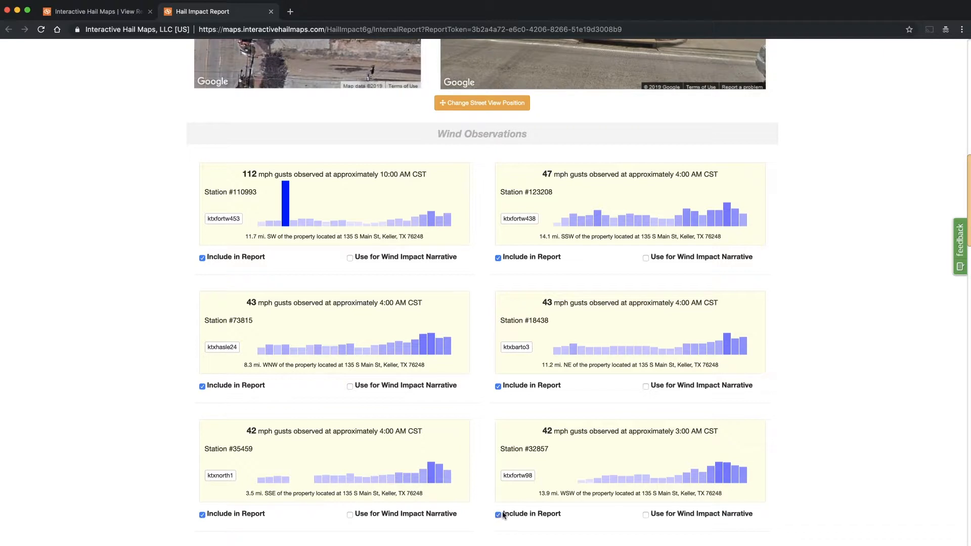
{"action": "mouse_move", "coordinate": [811, 245]}
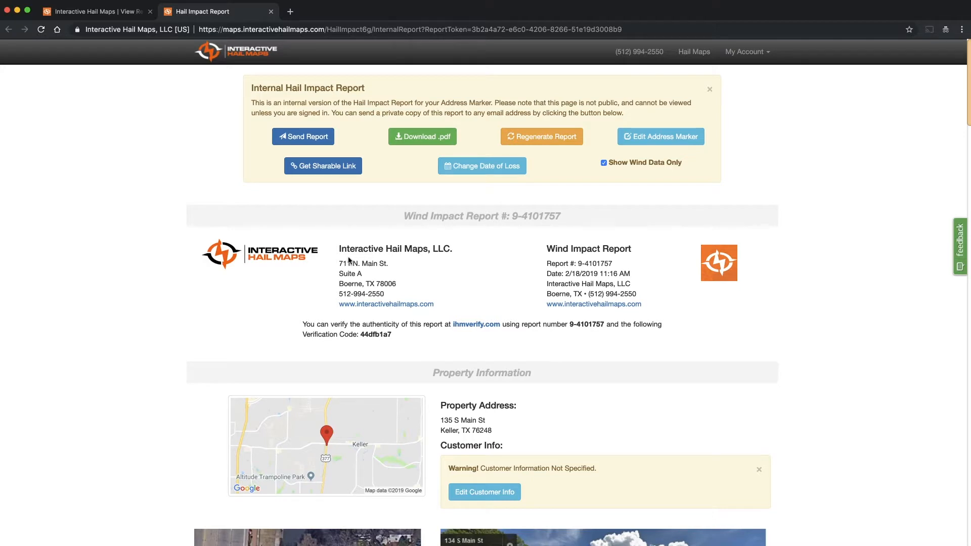
Review the Wind Impact Details and narrative and begin editing the customer info field.
{"action": "scroll", "scroll_direction": "down", "scroll_amount": 3}
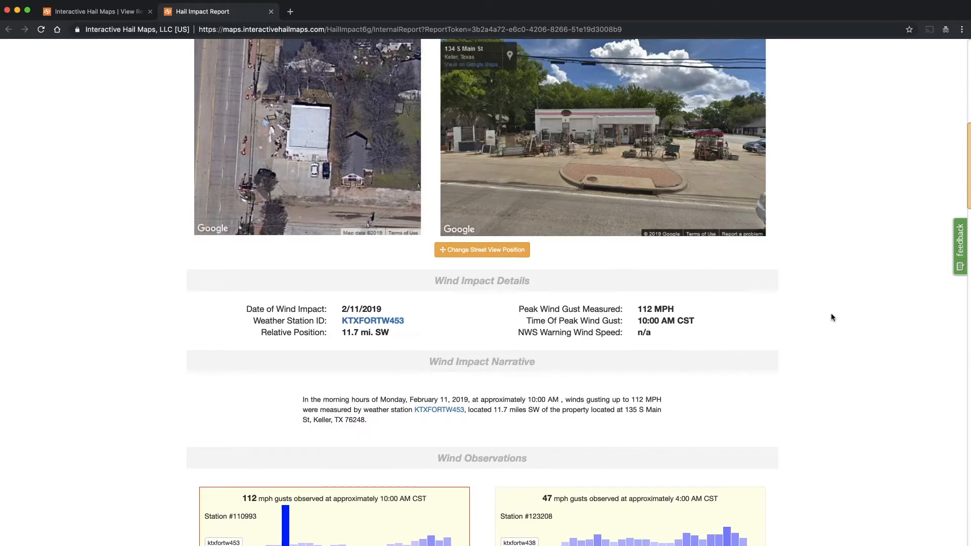
{"action": "scroll", "scroll_direction": "down", "scroll_amount": 3}
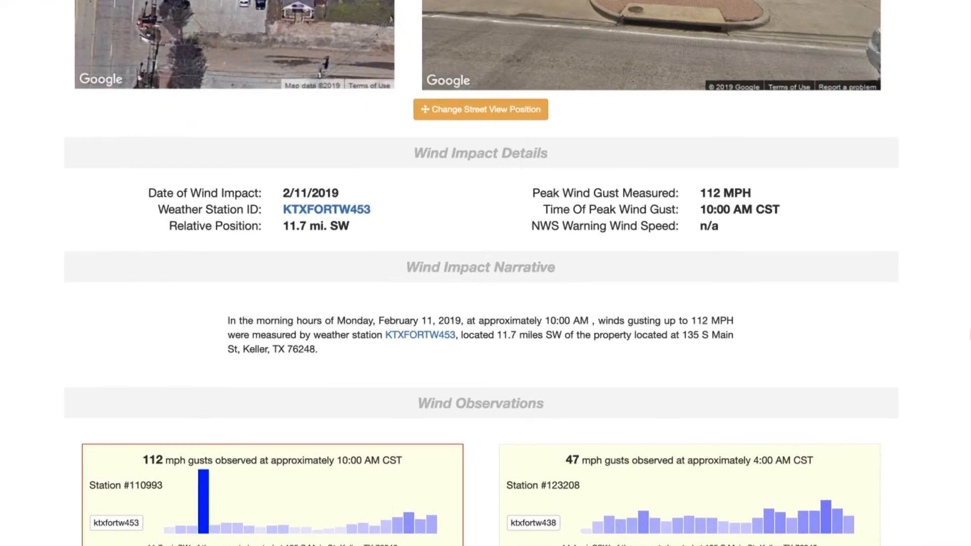
{"action": "double_click", "coordinate": [325, 209]}
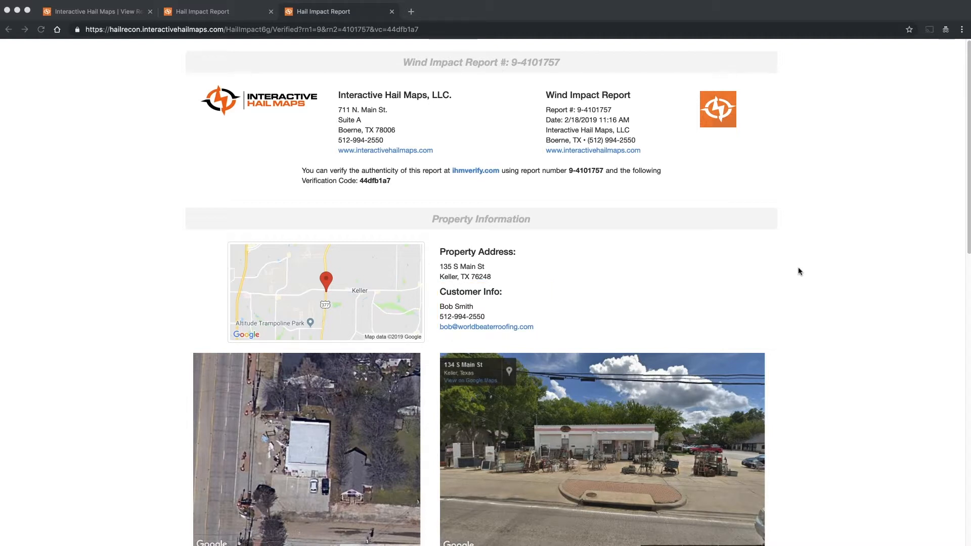
Scroll through the verified wind report, then return to the internal report tab.
{"action": "scroll", "scroll_direction": "down", "scroll_amount": 3}
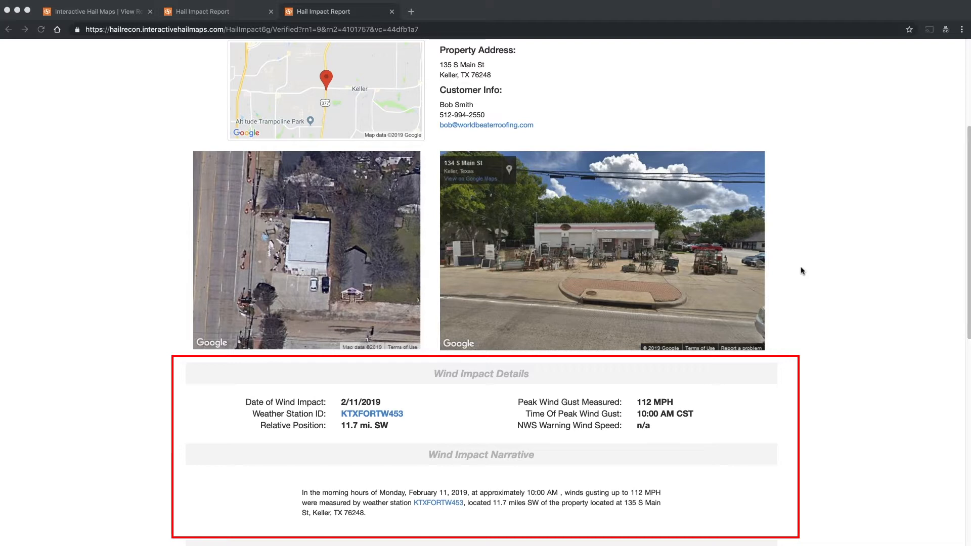
{"action": "scroll", "scroll_direction": "down", "scroll_amount": 3}
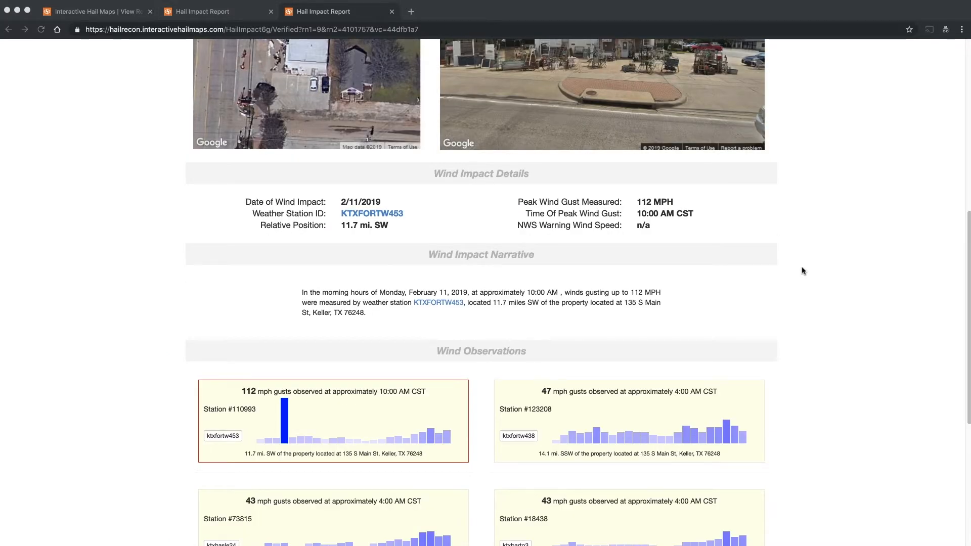
{"action": "scroll", "scroll_direction": "down", "scroll_amount": 3}
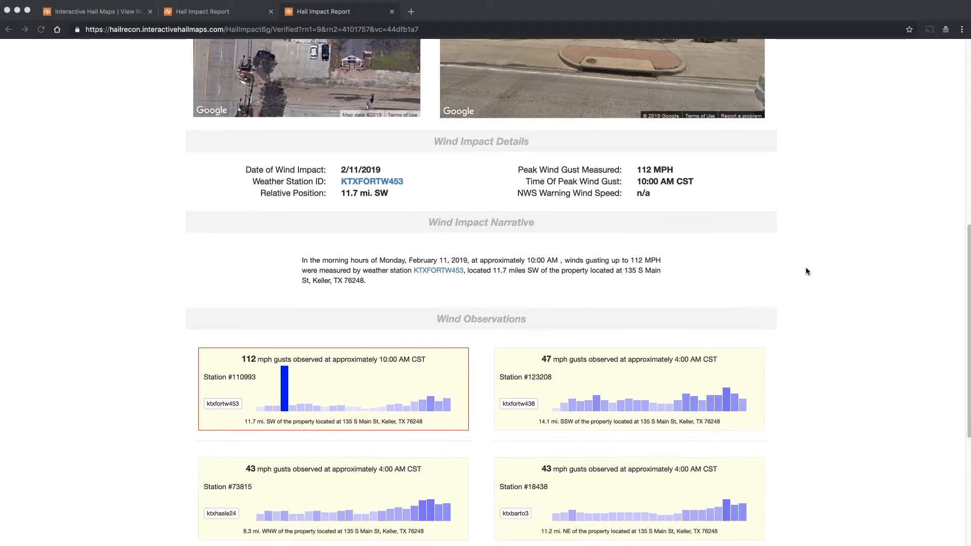
{"action": "scroll", "scroll_direction": "down", "scroll_amount": 3}
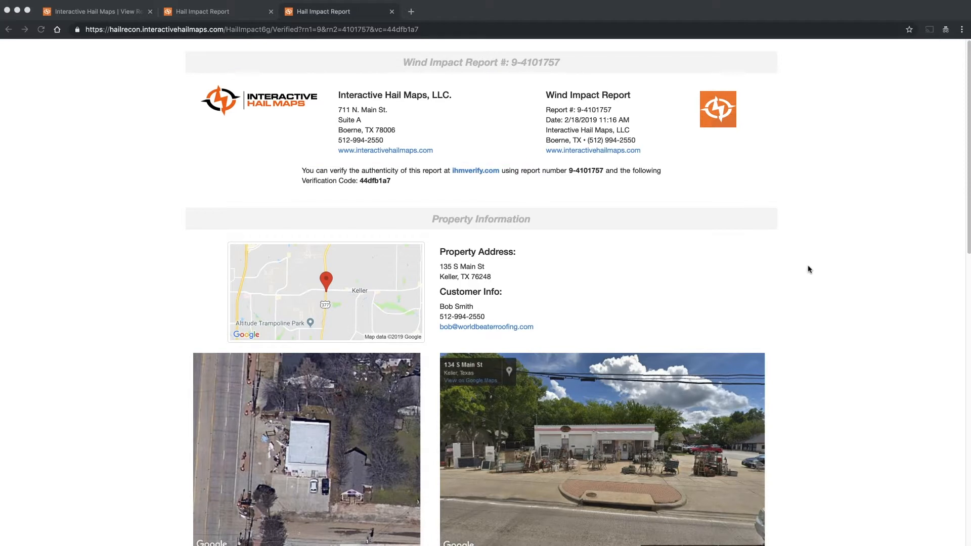
{"action": "left_click", "coordinate": [218, 11]}
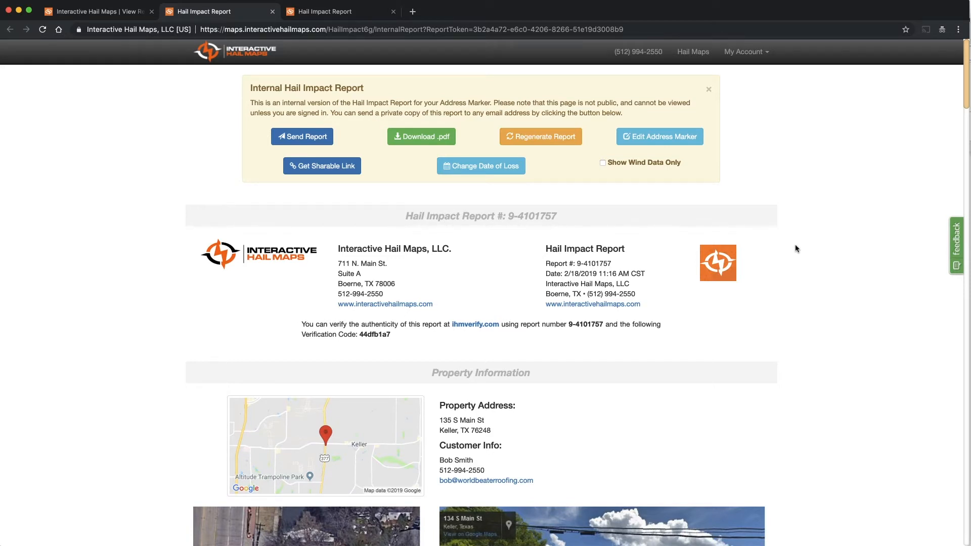
Include the 62 mph Station #32857 and 50 mph Station #18438 observations in the hail report.
{"action": "scroll", "scroll_direction": "down", "scroll_amount": 3}
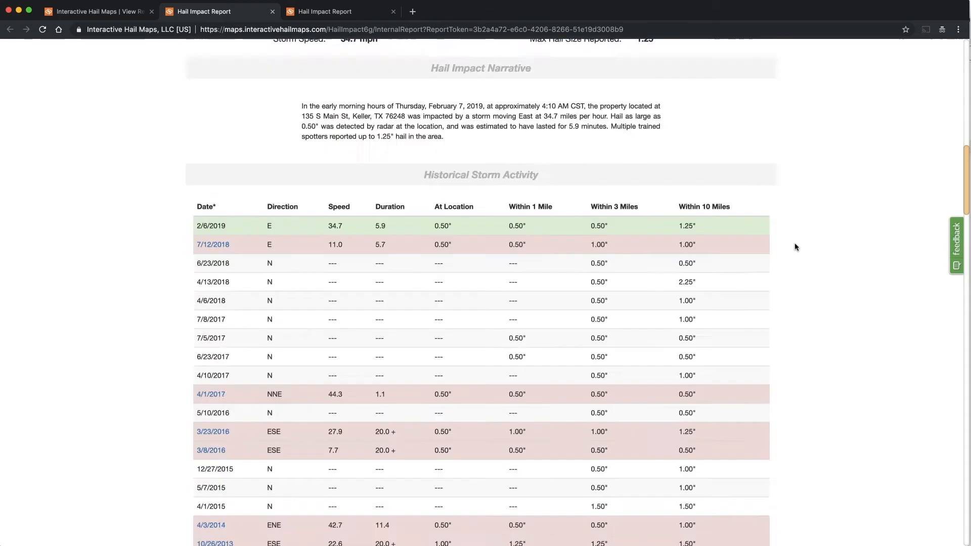
{"action": "scroll", "scroll_direction": "down", "scroll_amount": 3}
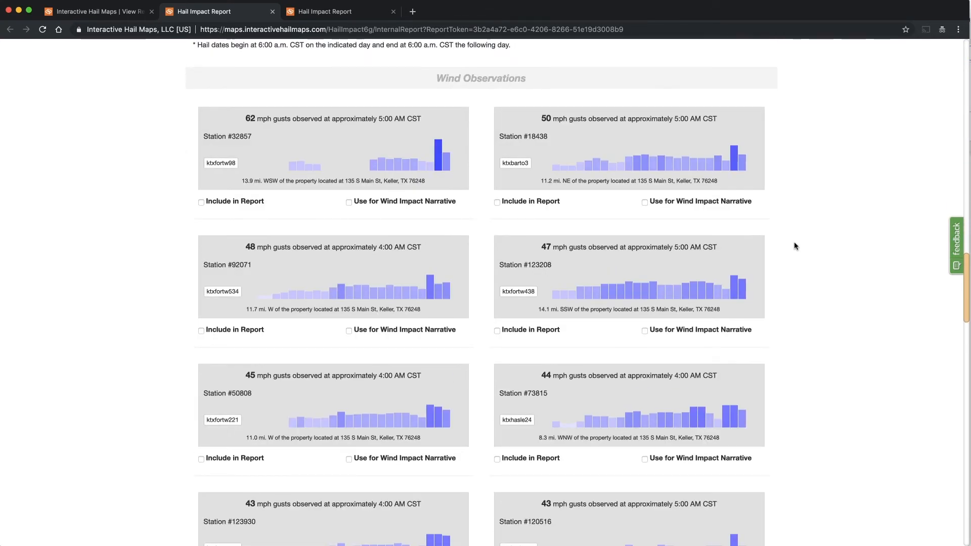
{"action": "mouse_move", "coordinate": [140, 234]}
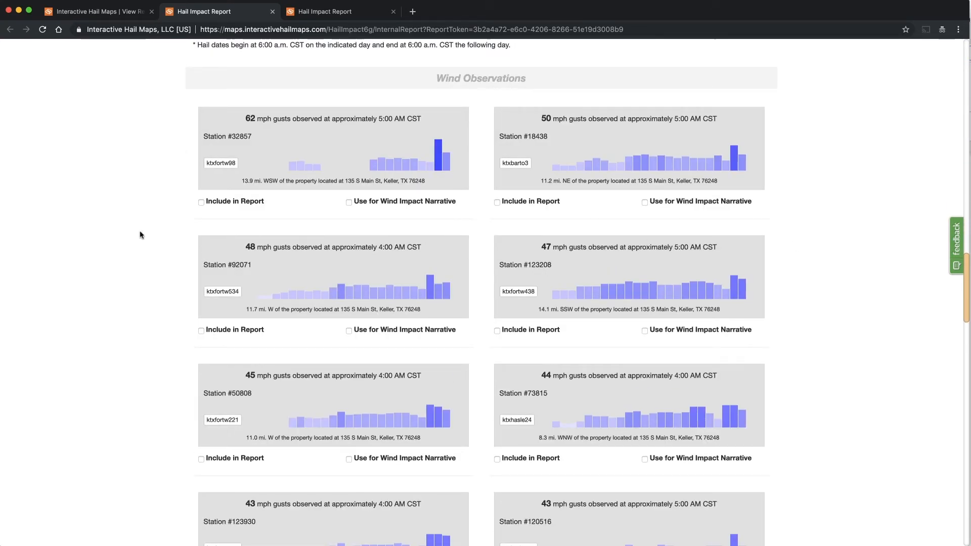
{"action": "left_click", "coordinate": [498, 201]}
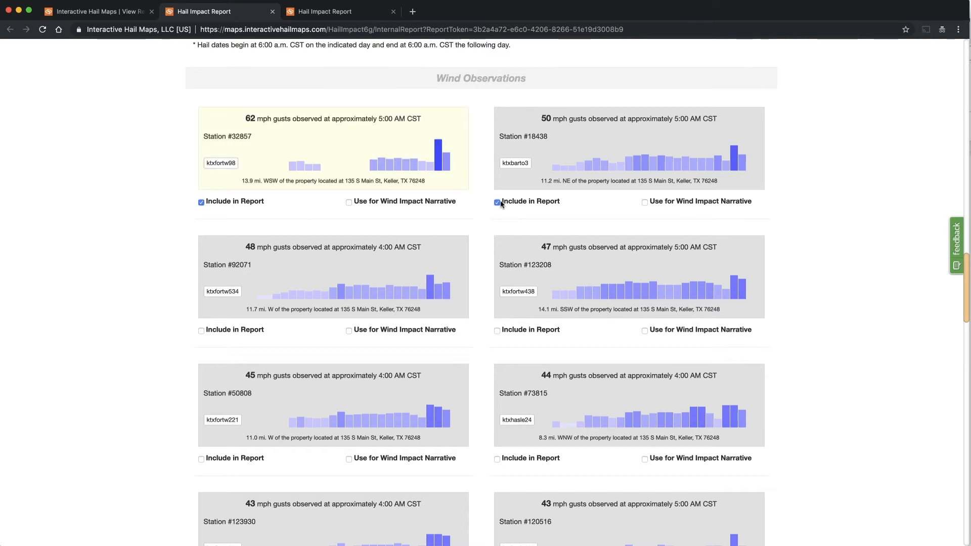
{"action": "left_click", "coordinate": [495, 330]}
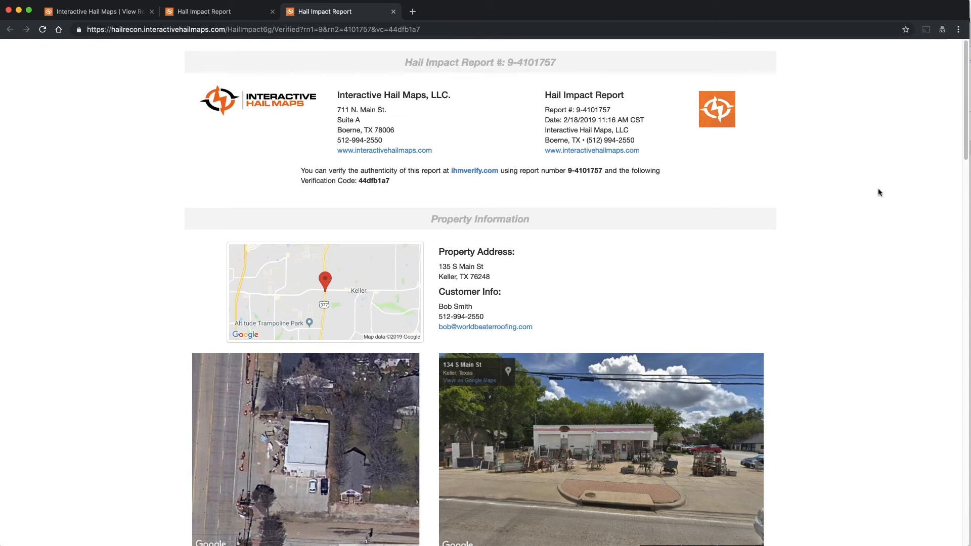
{"action": "scroll", "scroll_direction": "down", "scroll_amount": 3}
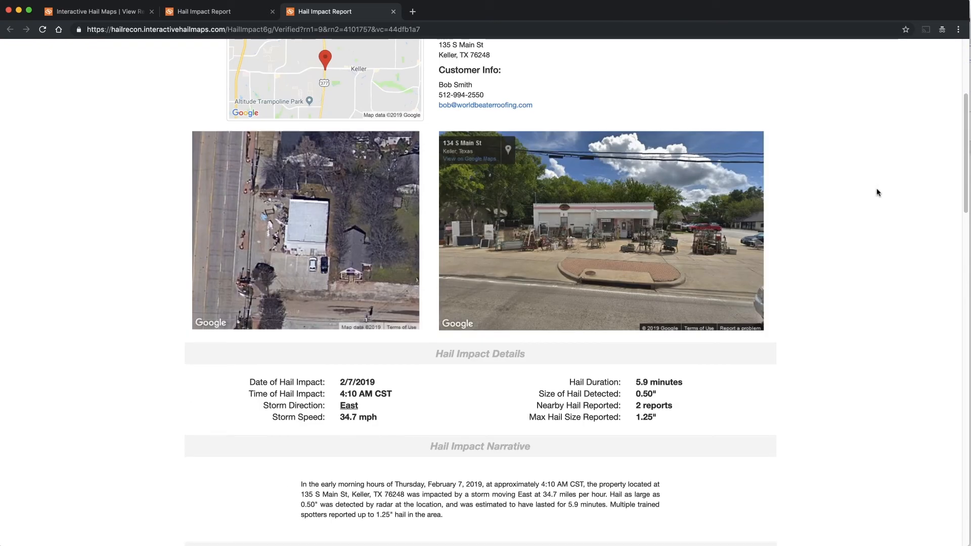
{"action": "scroll", "scroll_direction": "down", "scroll_amount": 3}
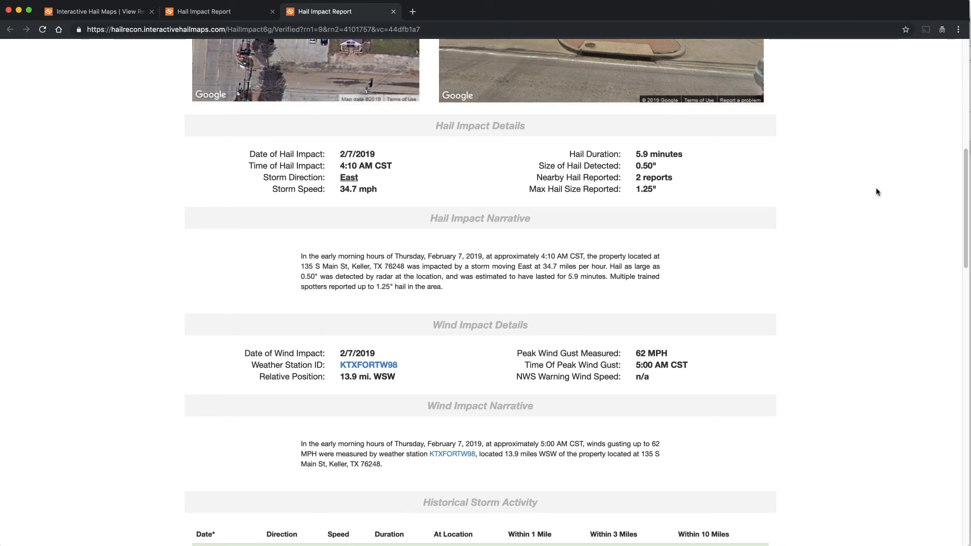
{"action": "scroll", "scroll_direction": "down", "scroll_amount": 3}
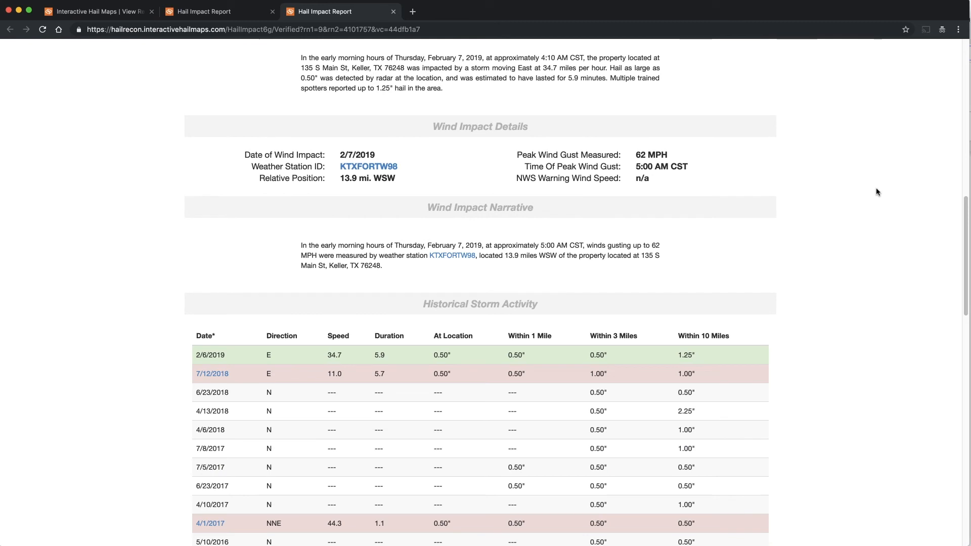
{"action": "scroll", "scroll_direction": "down", "scroll_amount": 3}
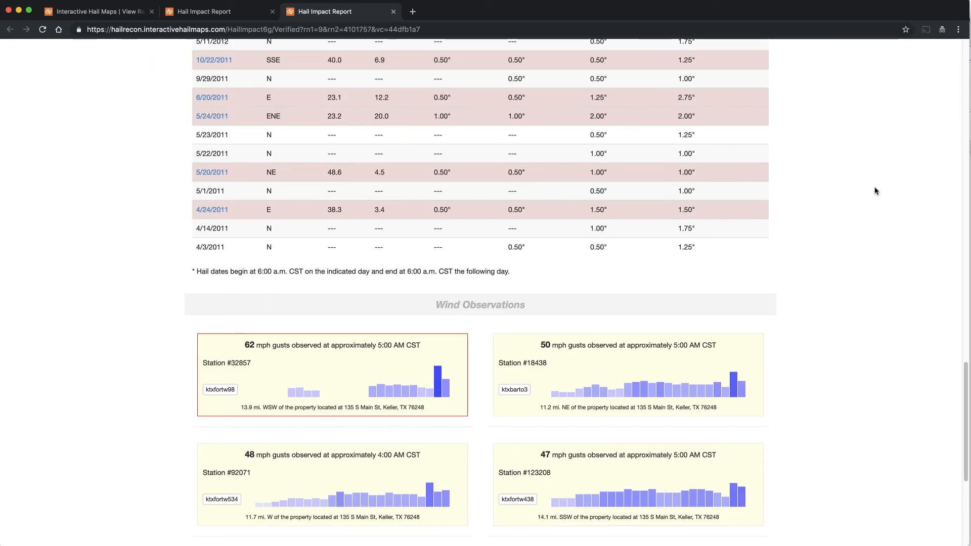
{"action": "scroll", "scroll_direction": "down", "scroll_amount": 3}
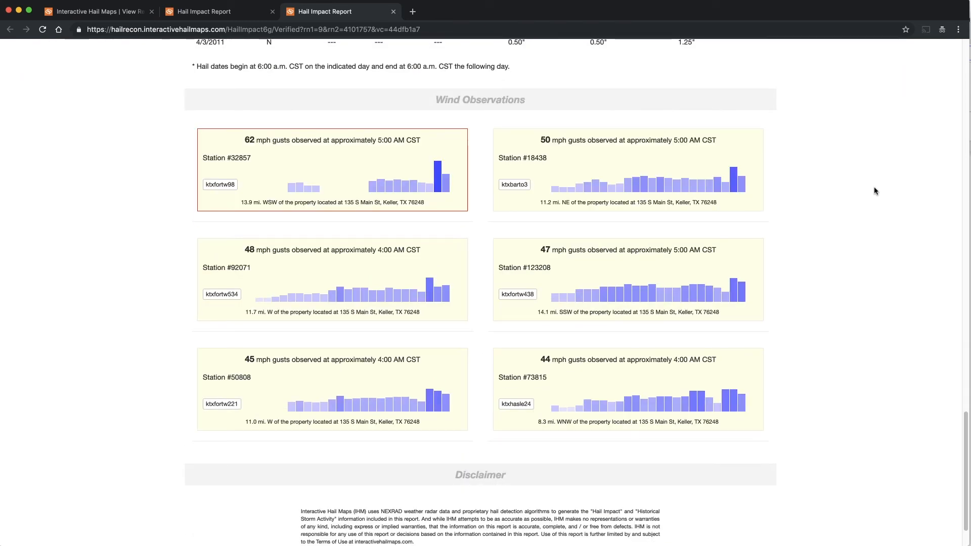